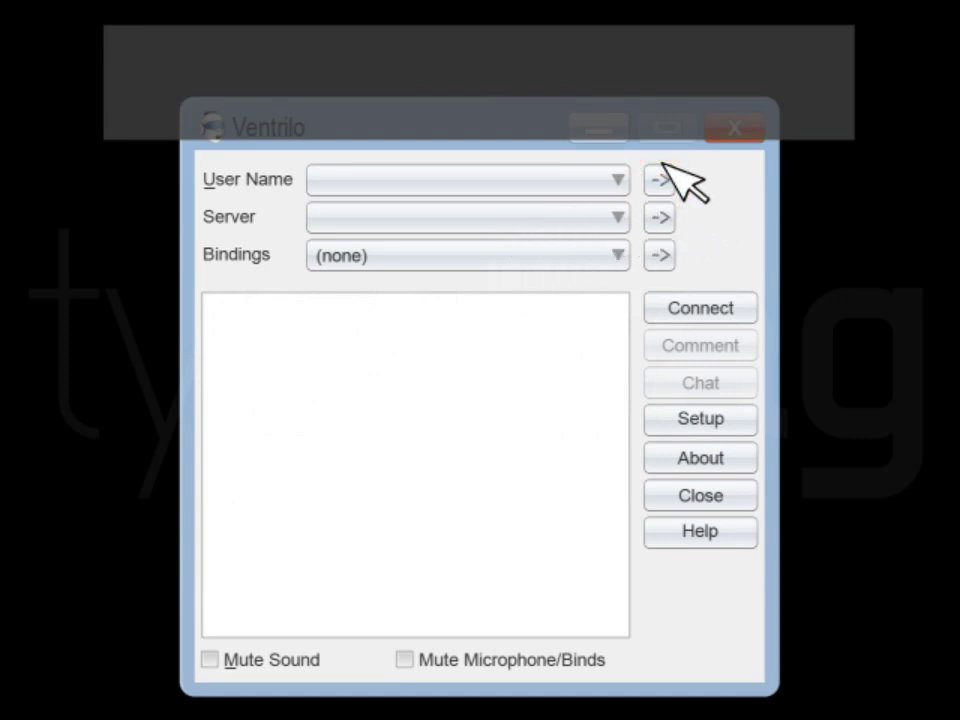
Create a new user named Chris and accept it as the login name.
{"action": "left_click", "coordinate": [658, 180]}
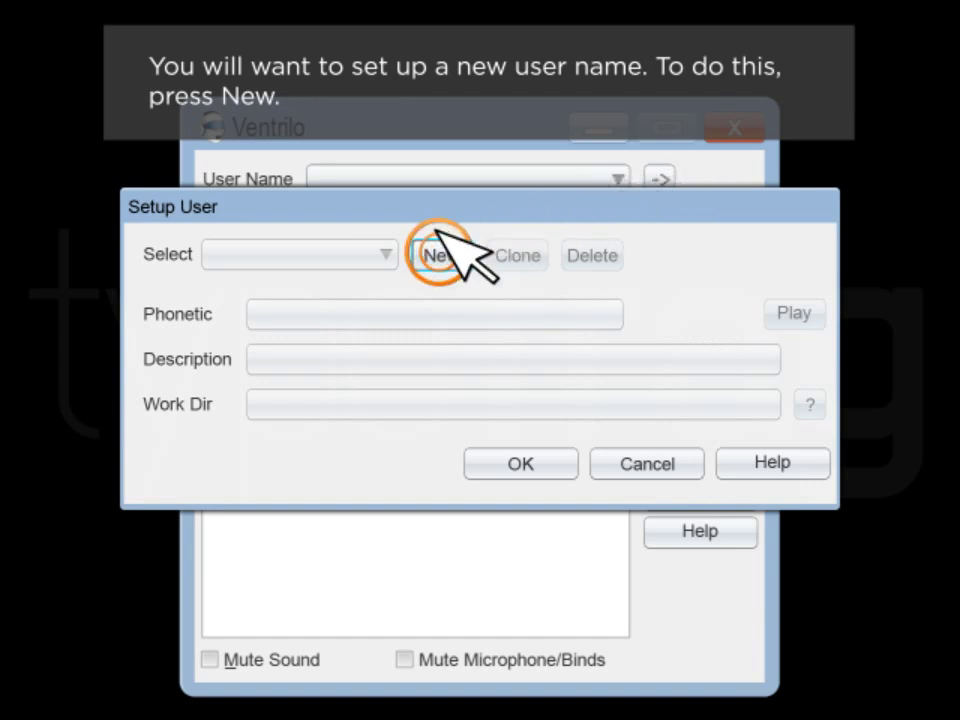
{"action": "left_click", "coordinate": [434, 256]}
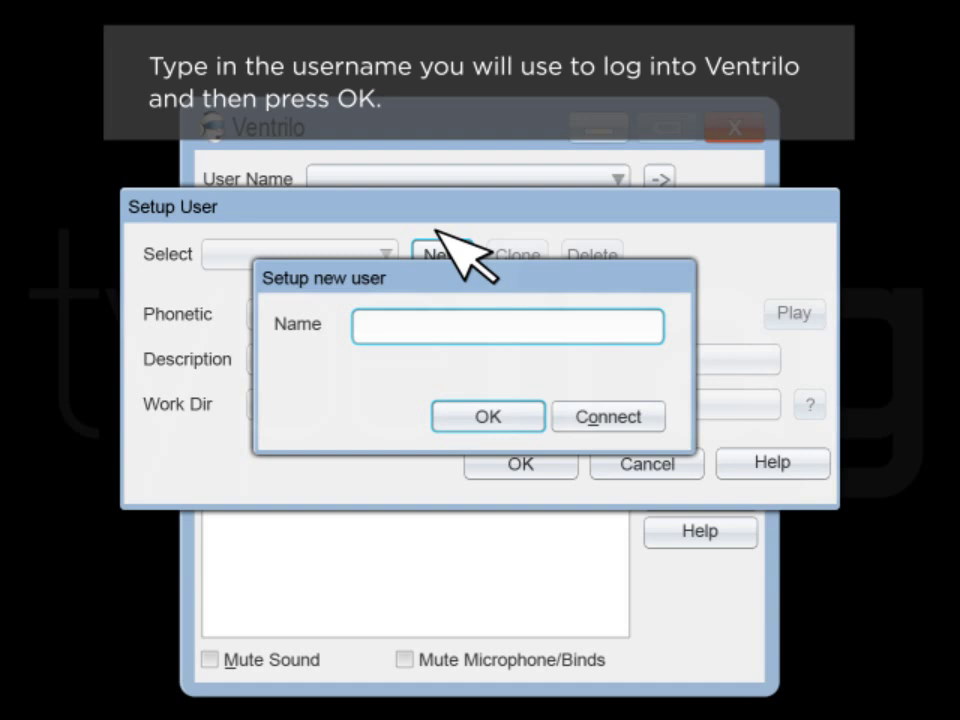
{"action": "type", "text": "Chris"}
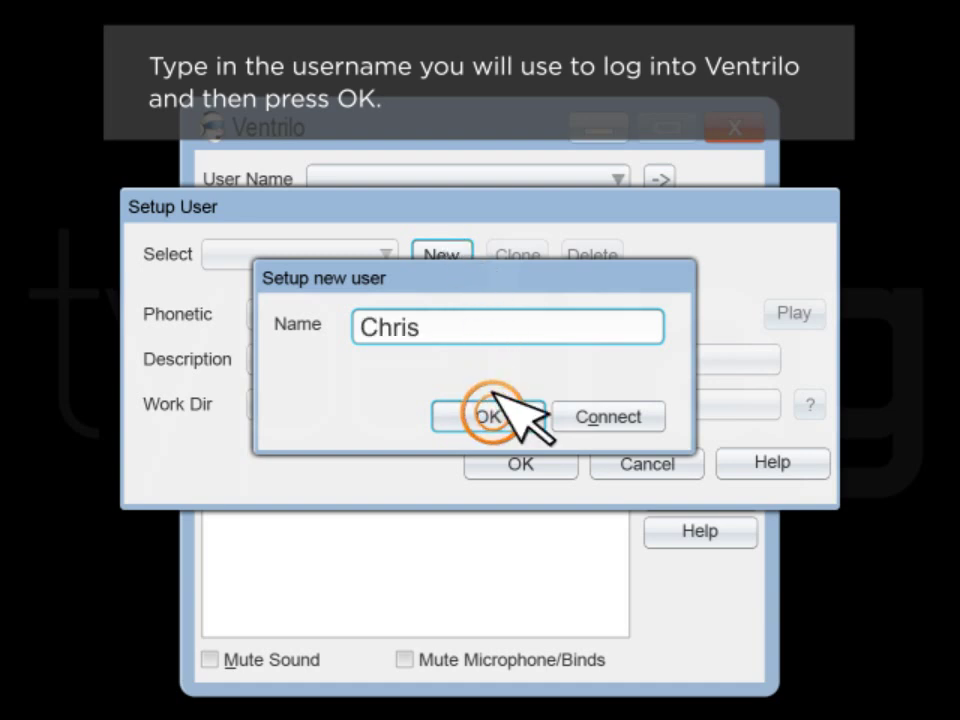
{"action": "left_click", "coordinate": [488, 416]}
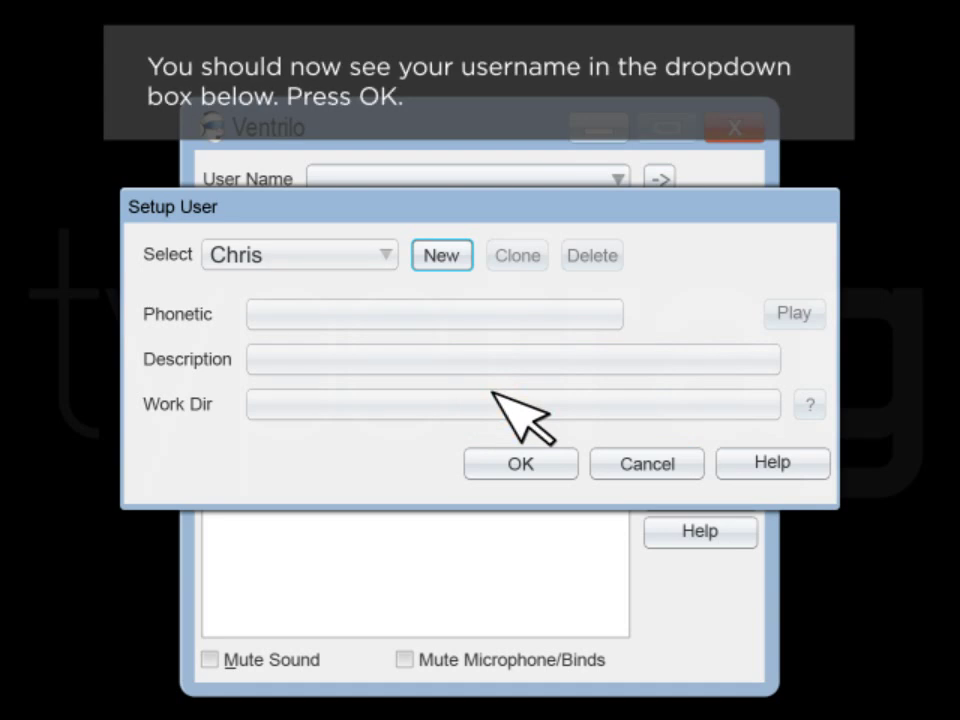
{"action": "mouse_move", "coordinate": [524, 450]}
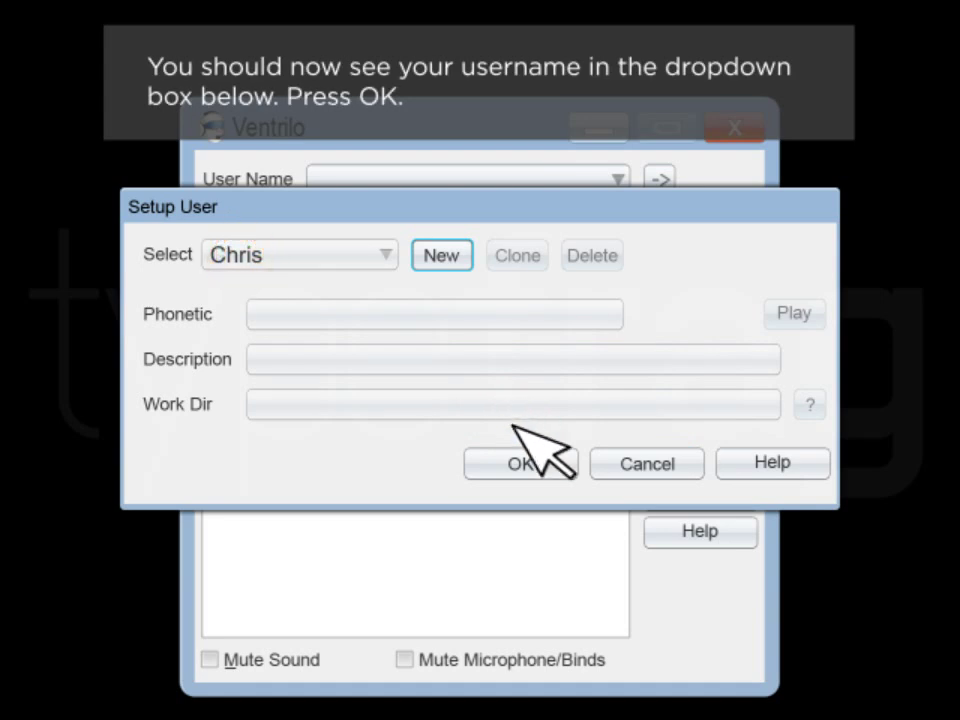
{"action": "left_click", "coordinate": [520, 464]}
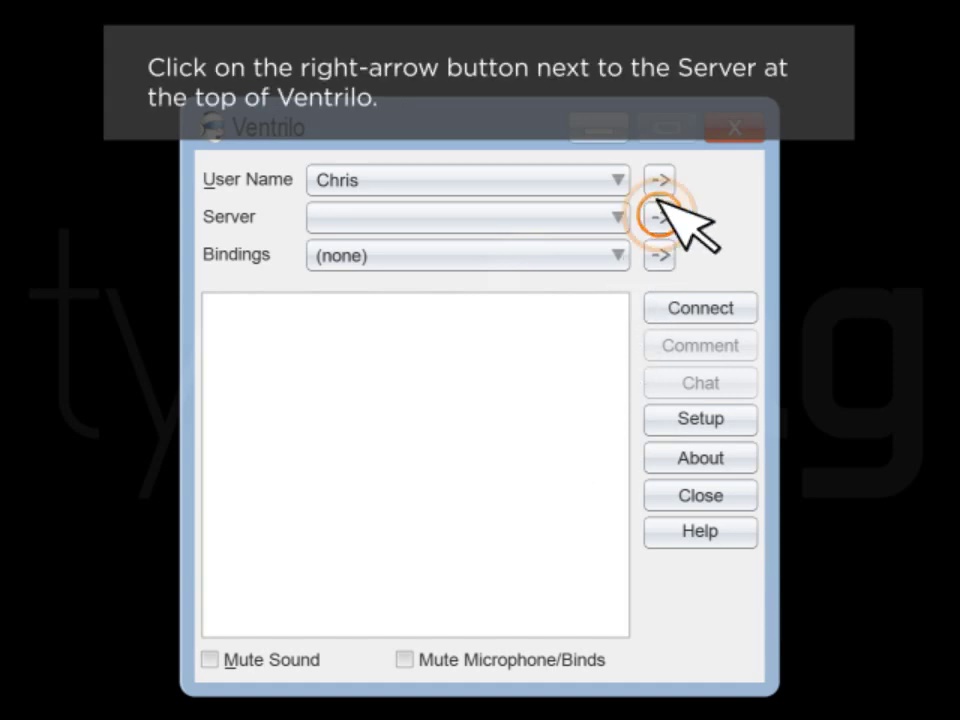
Add a new server entry named TypeFrag in the Connection Editor.
{"action": "left_click", "coordinate": [660, 216]}
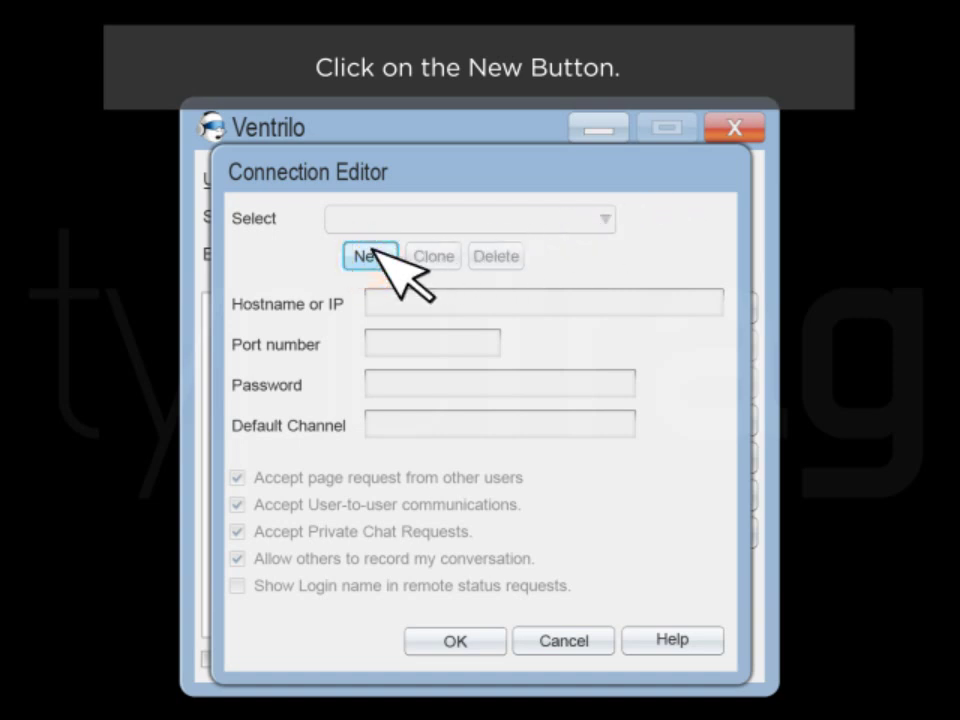
{"action": "left_click", "coordinate": [370, 256]}
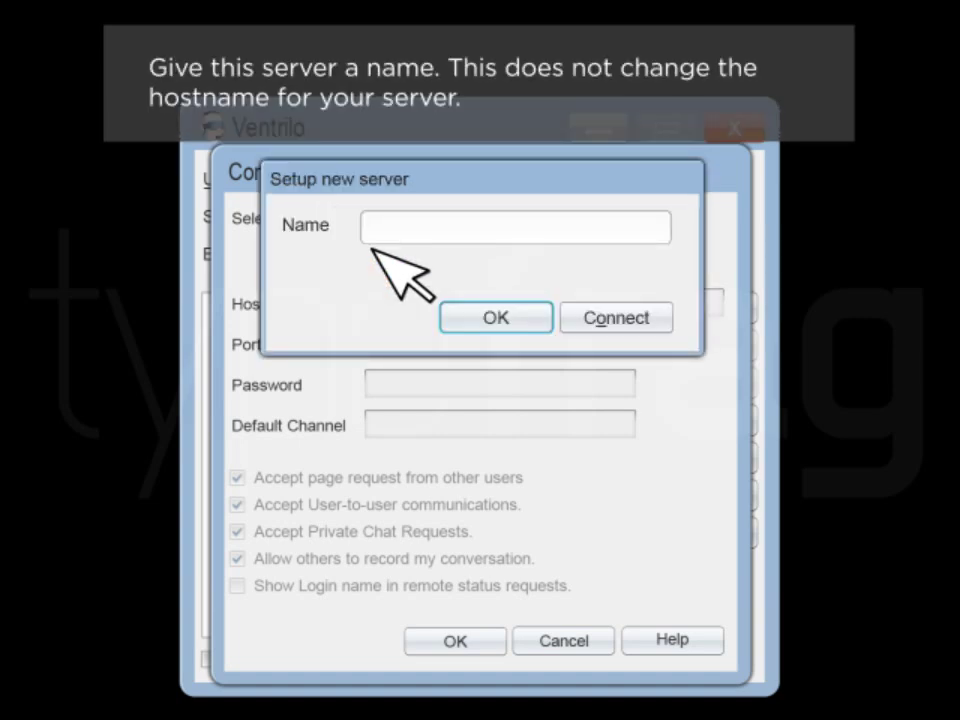
{"action": "type", "text": "TypeFrag"}
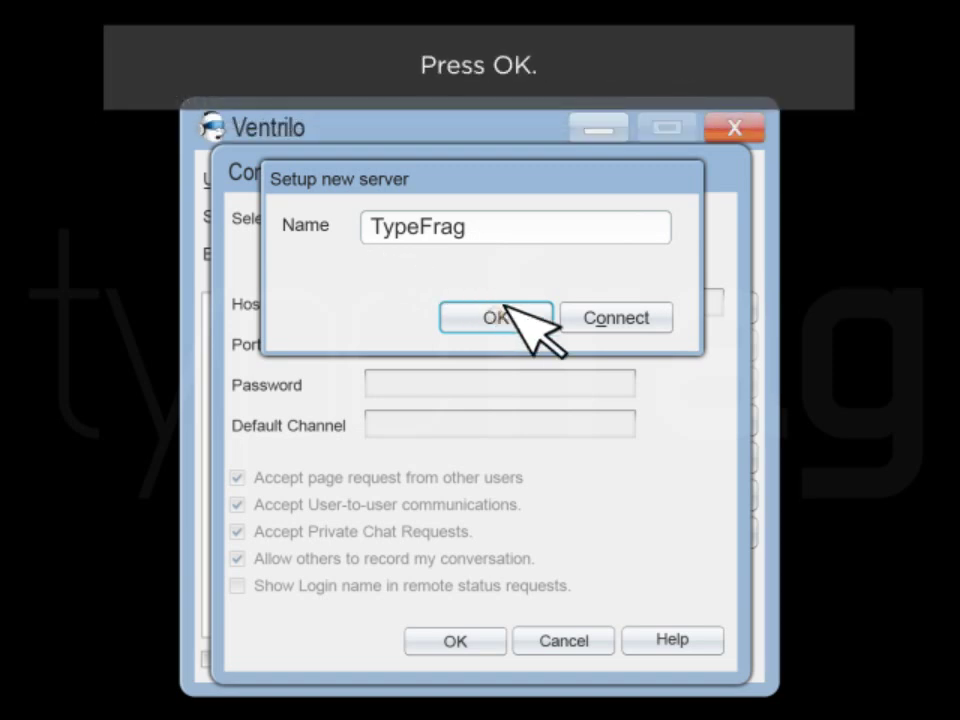
{"action": "left_click", "coordinate": [496, 316]}
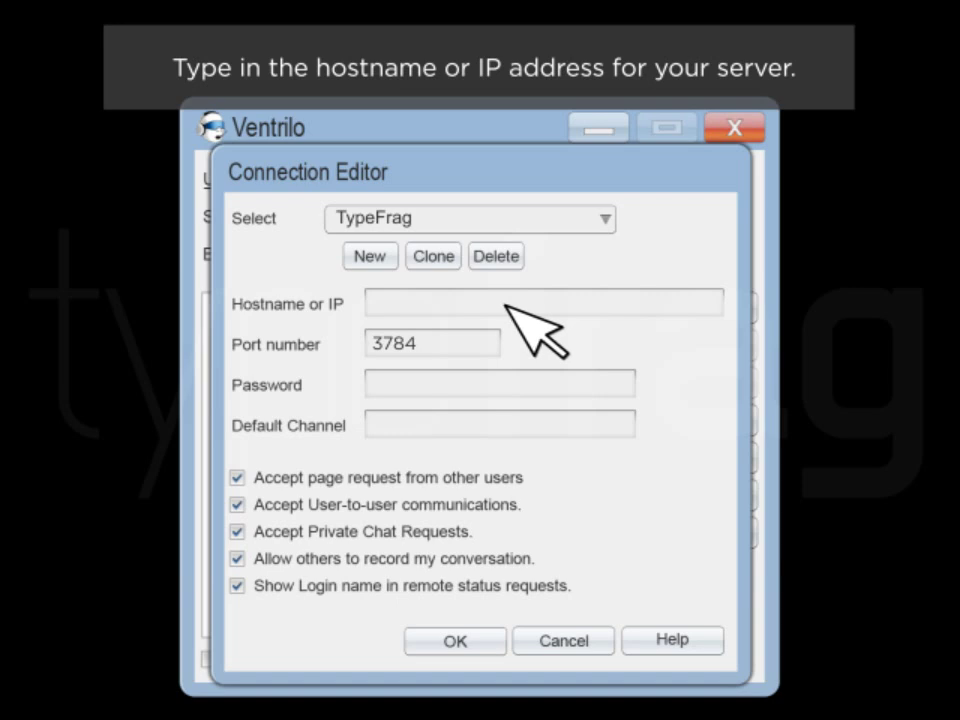
Enter hostname argon.typefrag.com and port 32854 for the TypeFrag server.
{"action": "type", "text": "argon.typefrag.com"}
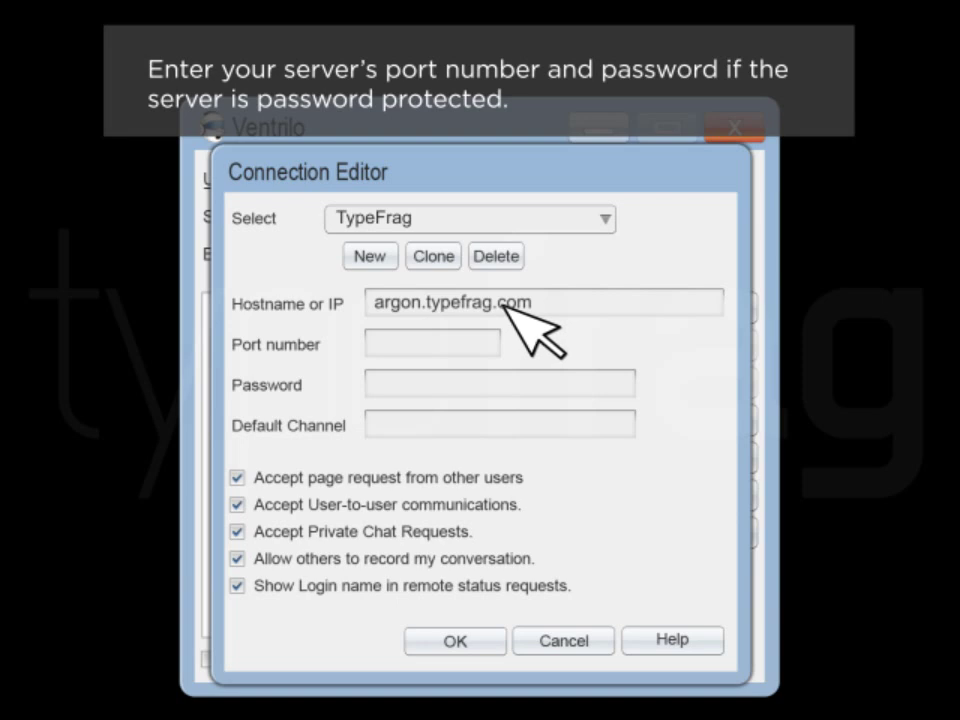
{"action": "type", "text": "32854"}
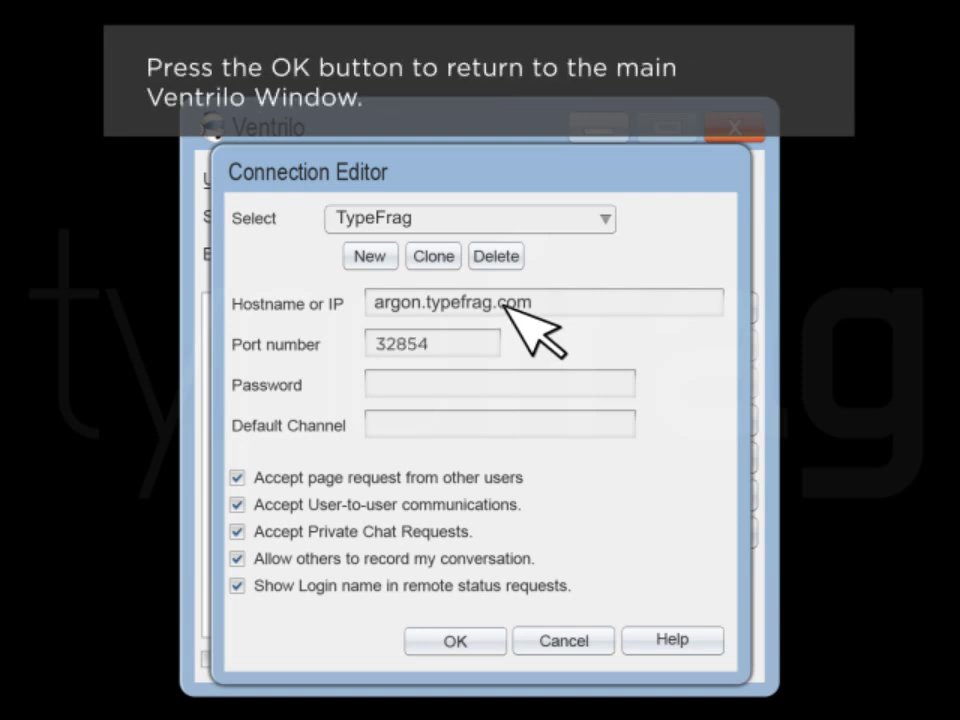
{"action": "mouse_move", "coordinate": [510, 490]}
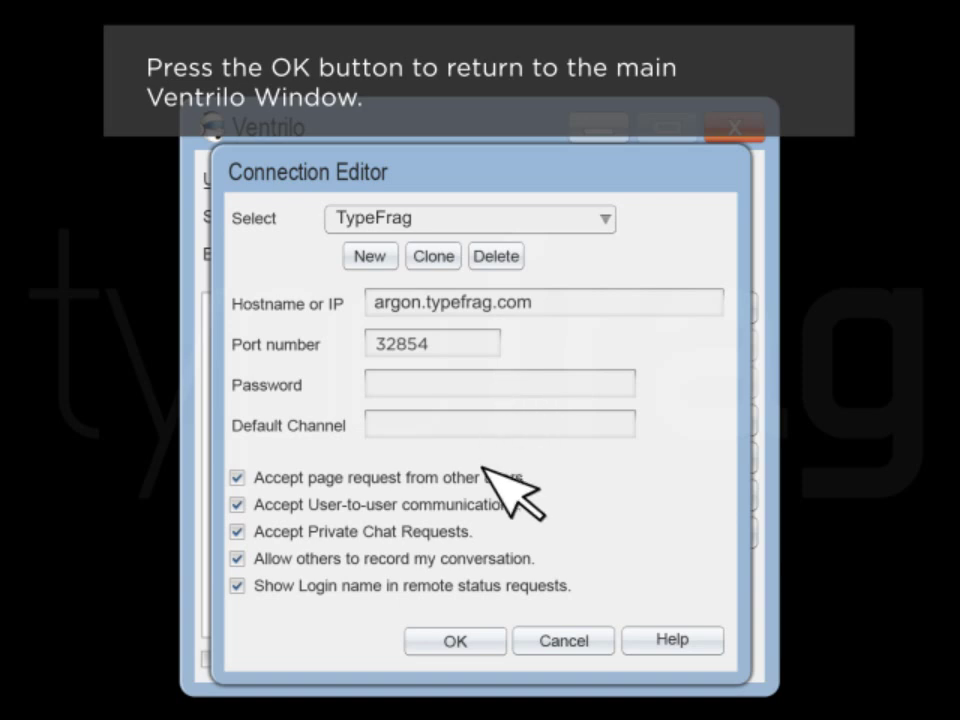
Save the server details and connect to TypeFrag, listing Chris in the TypeFrag.com channel.
{"action": "left_click", "coordinate": [454, 640]}
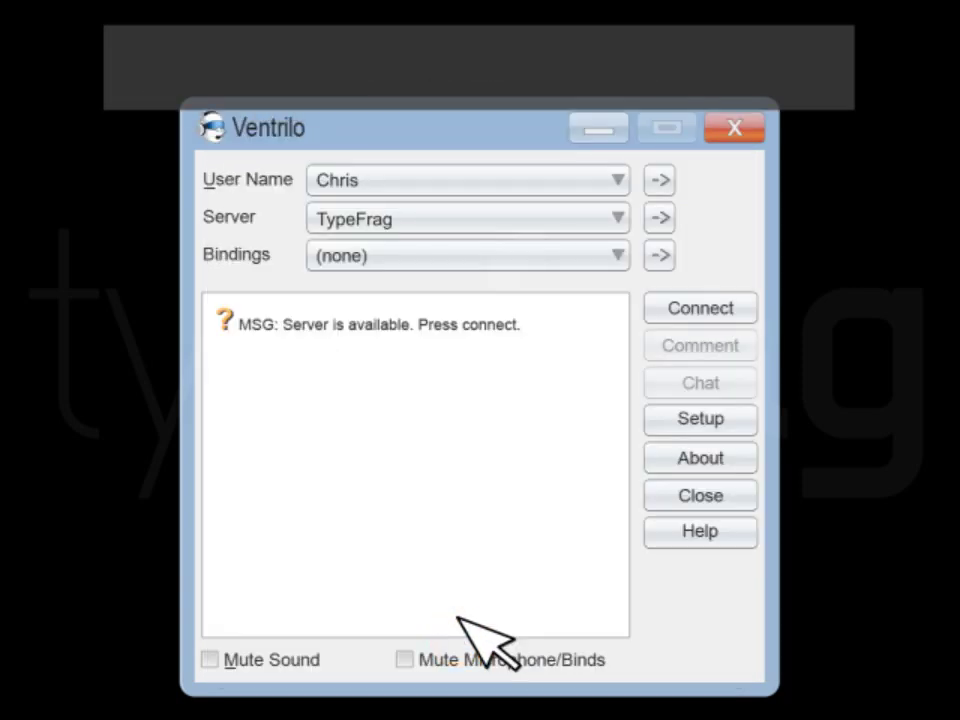
{"action": "mouse_move", "coordinate": [644, 444]}
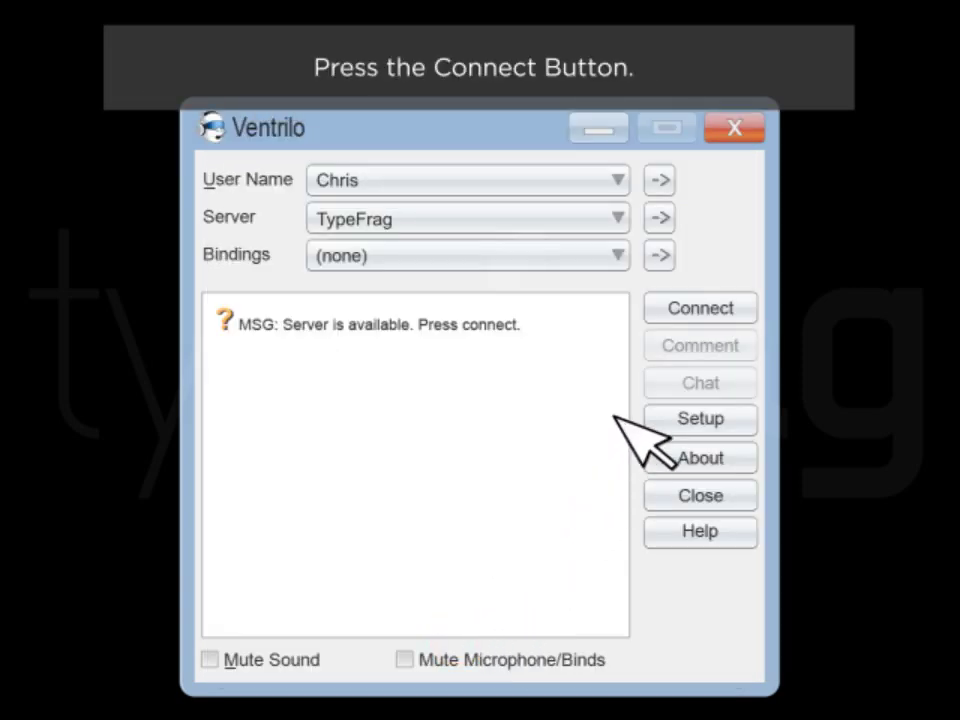
{"action": "left_click", "coordinate": [700, 308]}
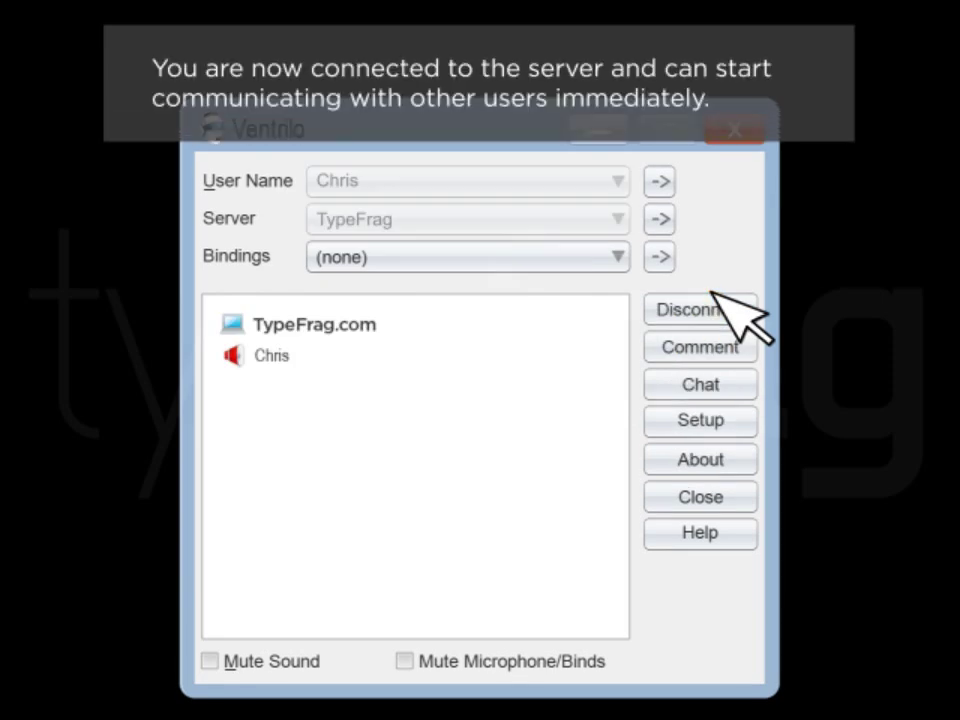